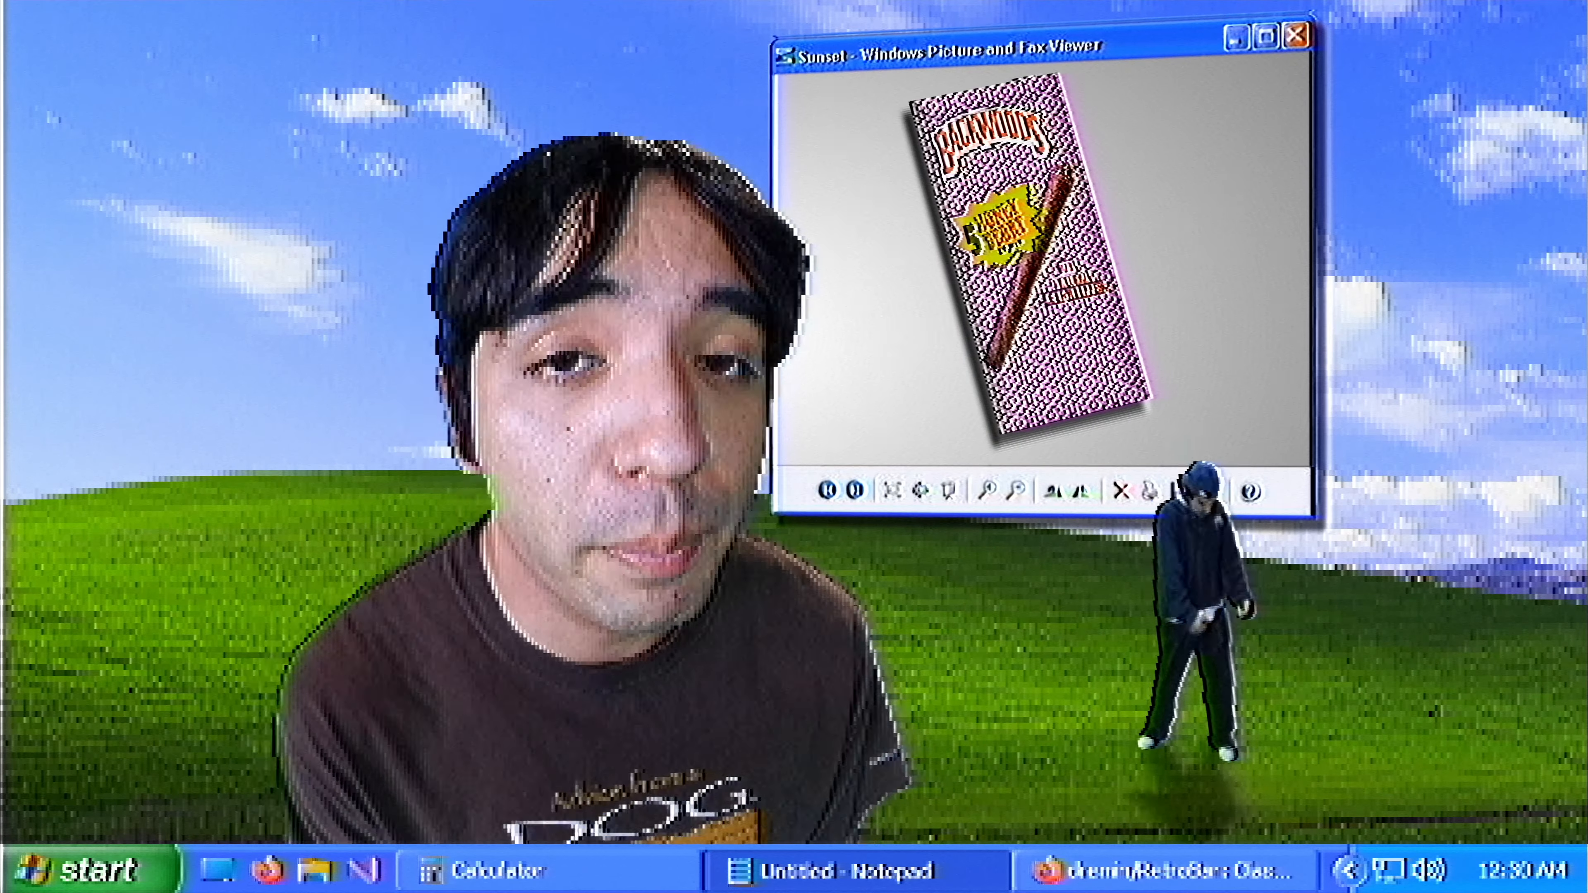
click(1299, 36)
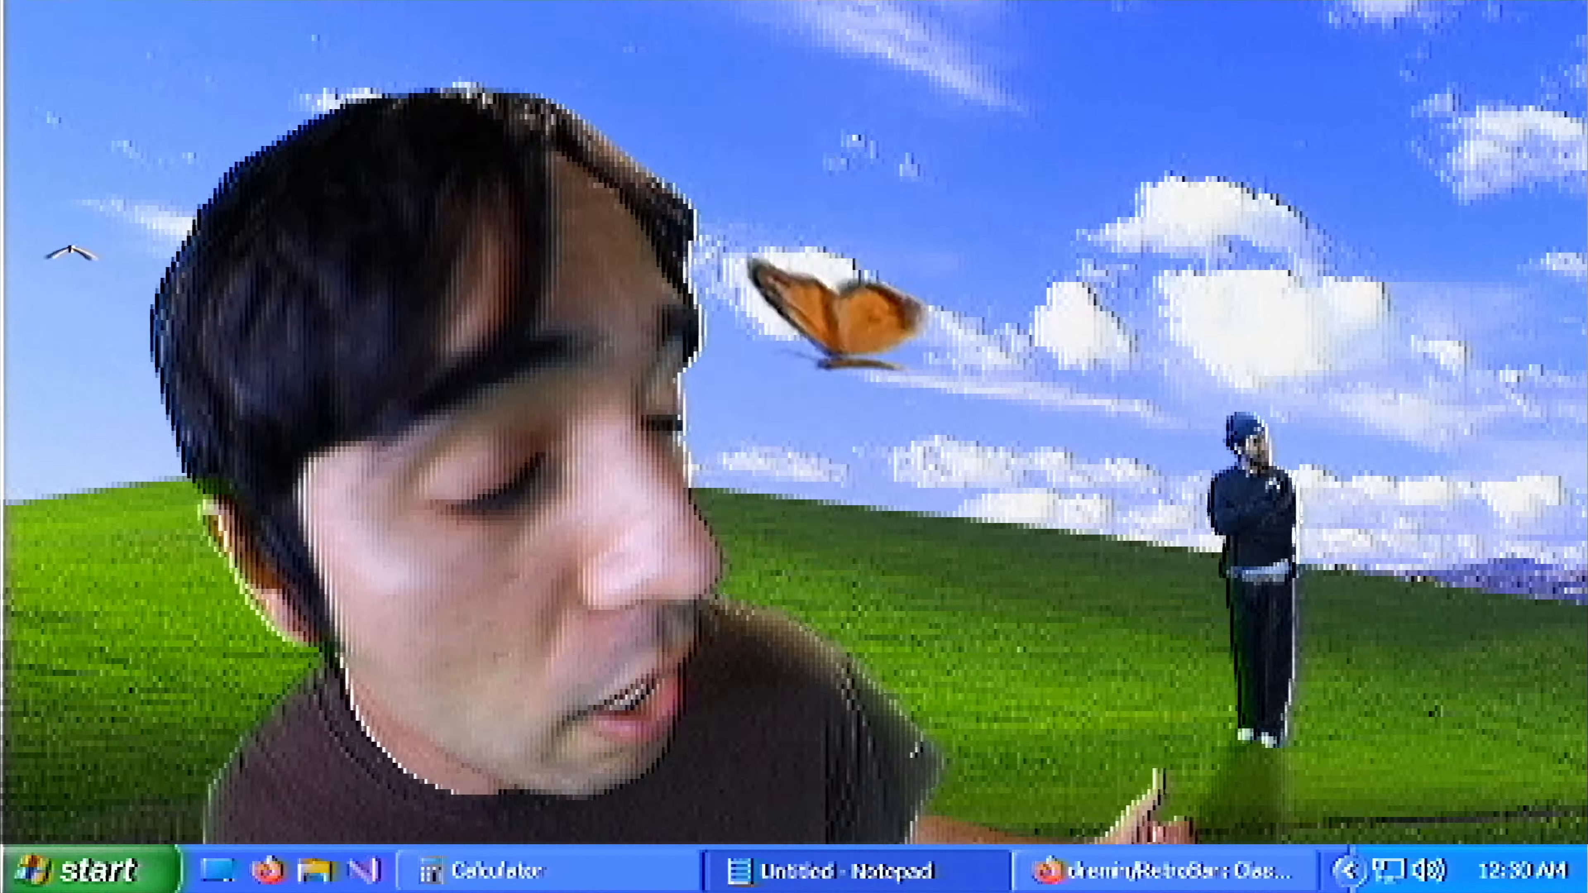